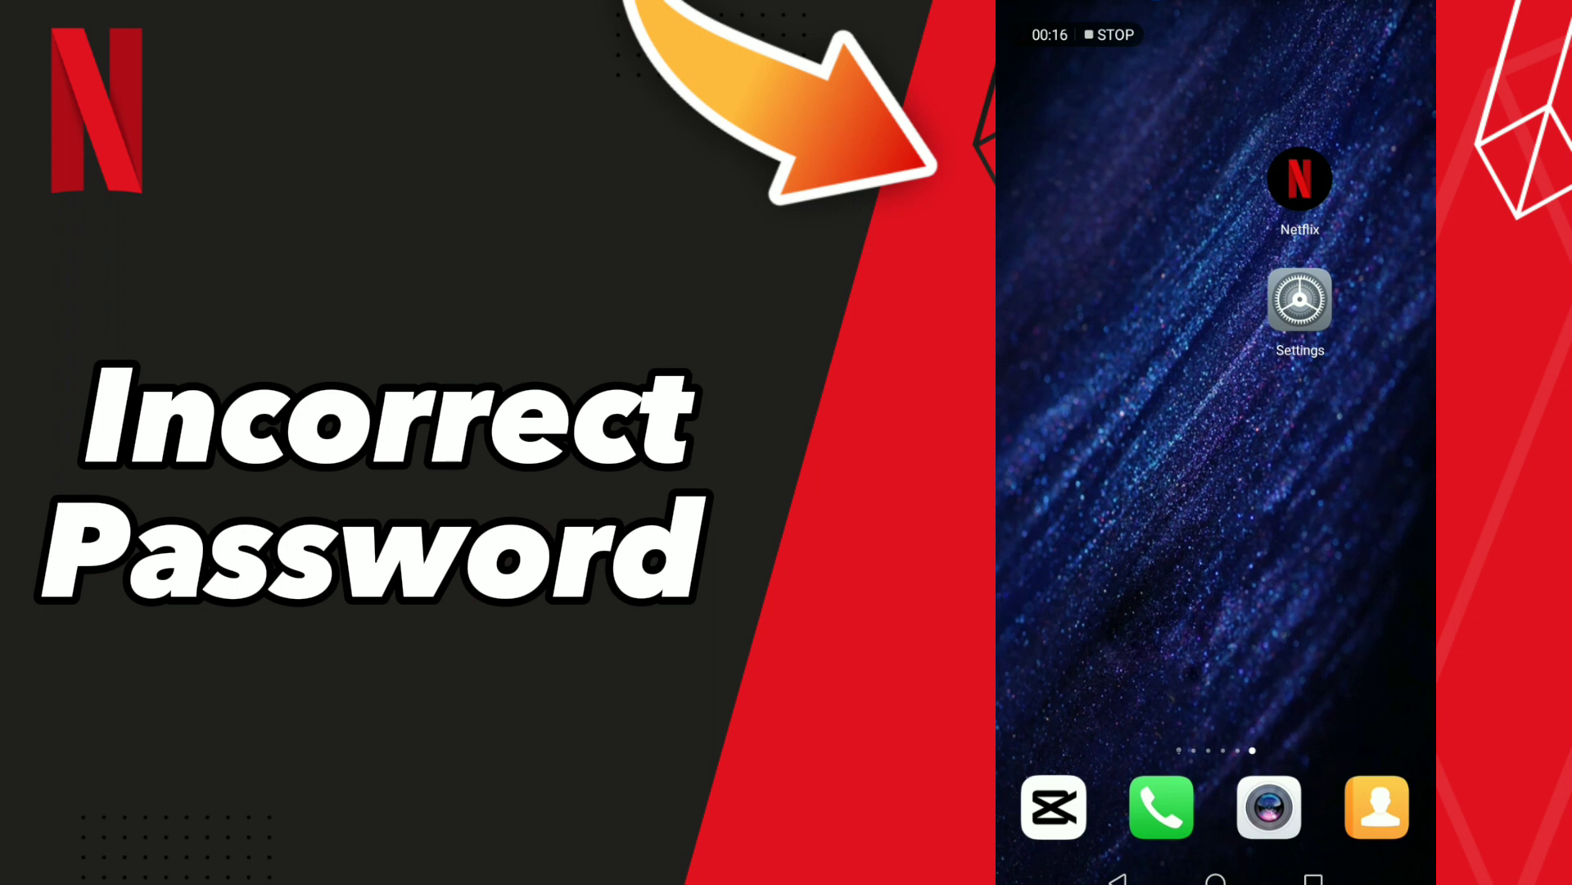
# Open the phone's Settings app from the home screen
pyautogui.click(1300, 301)
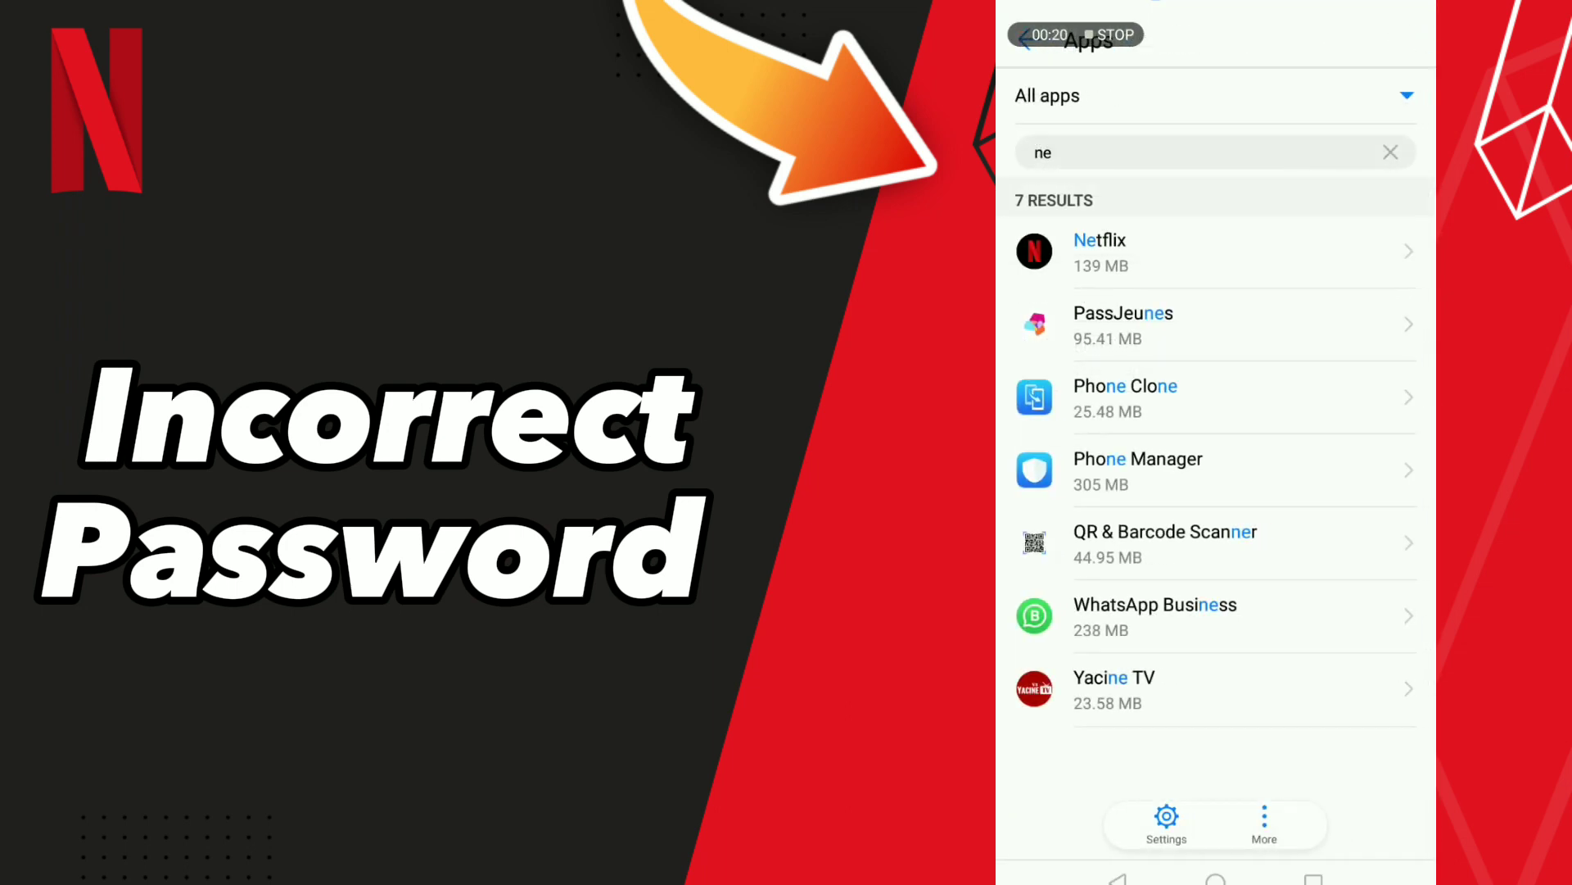
# Search the installed-apps list to find Netflix
pyautogui.click(1391, 151)
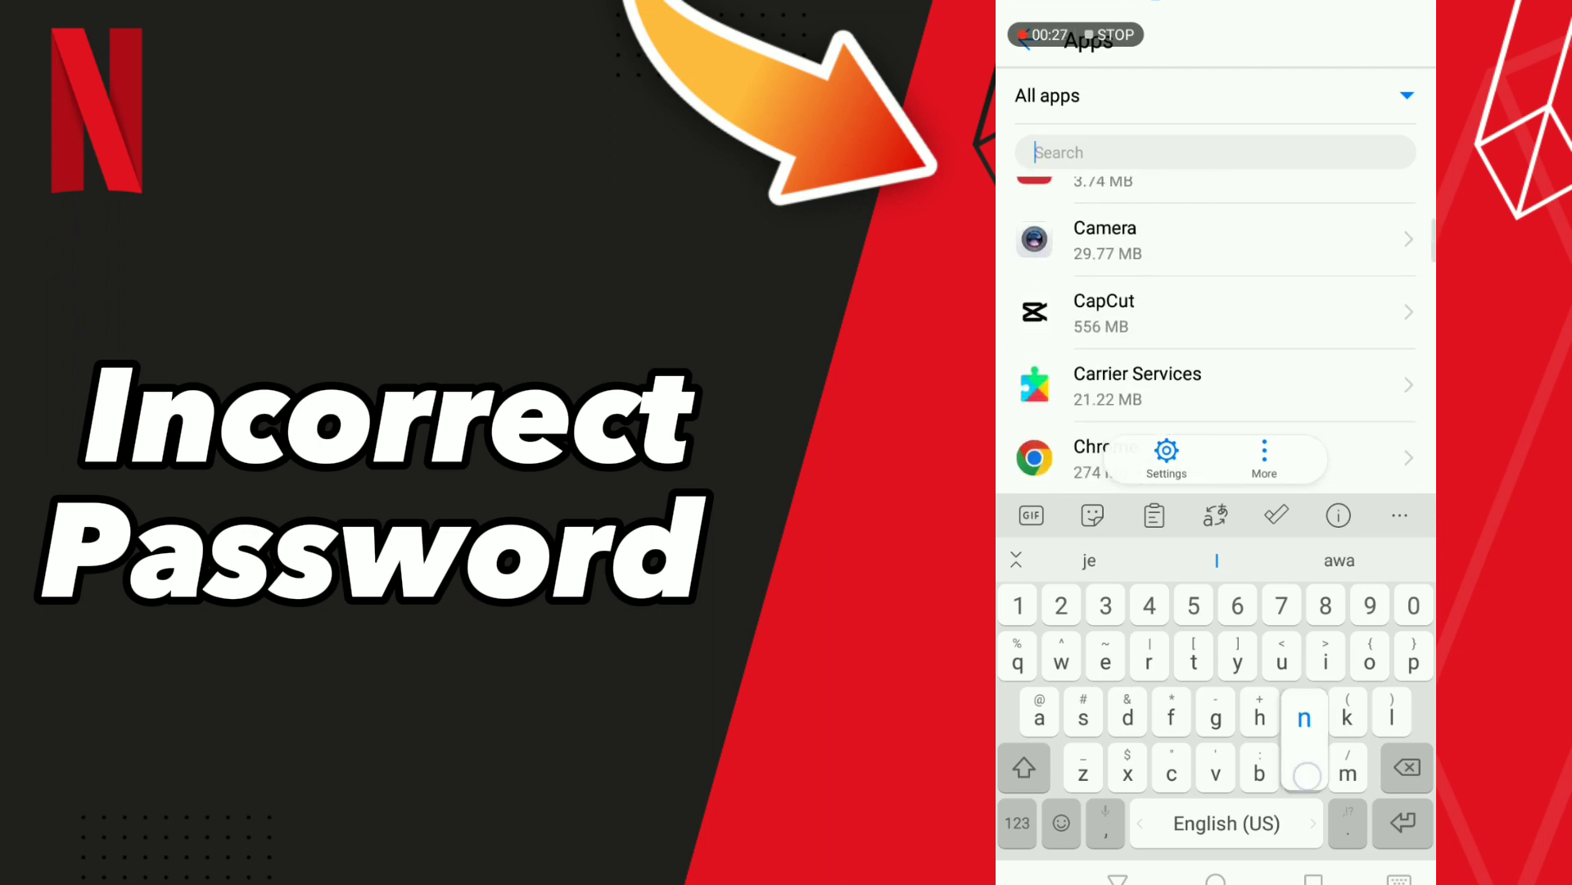
pyautogui.write('e')
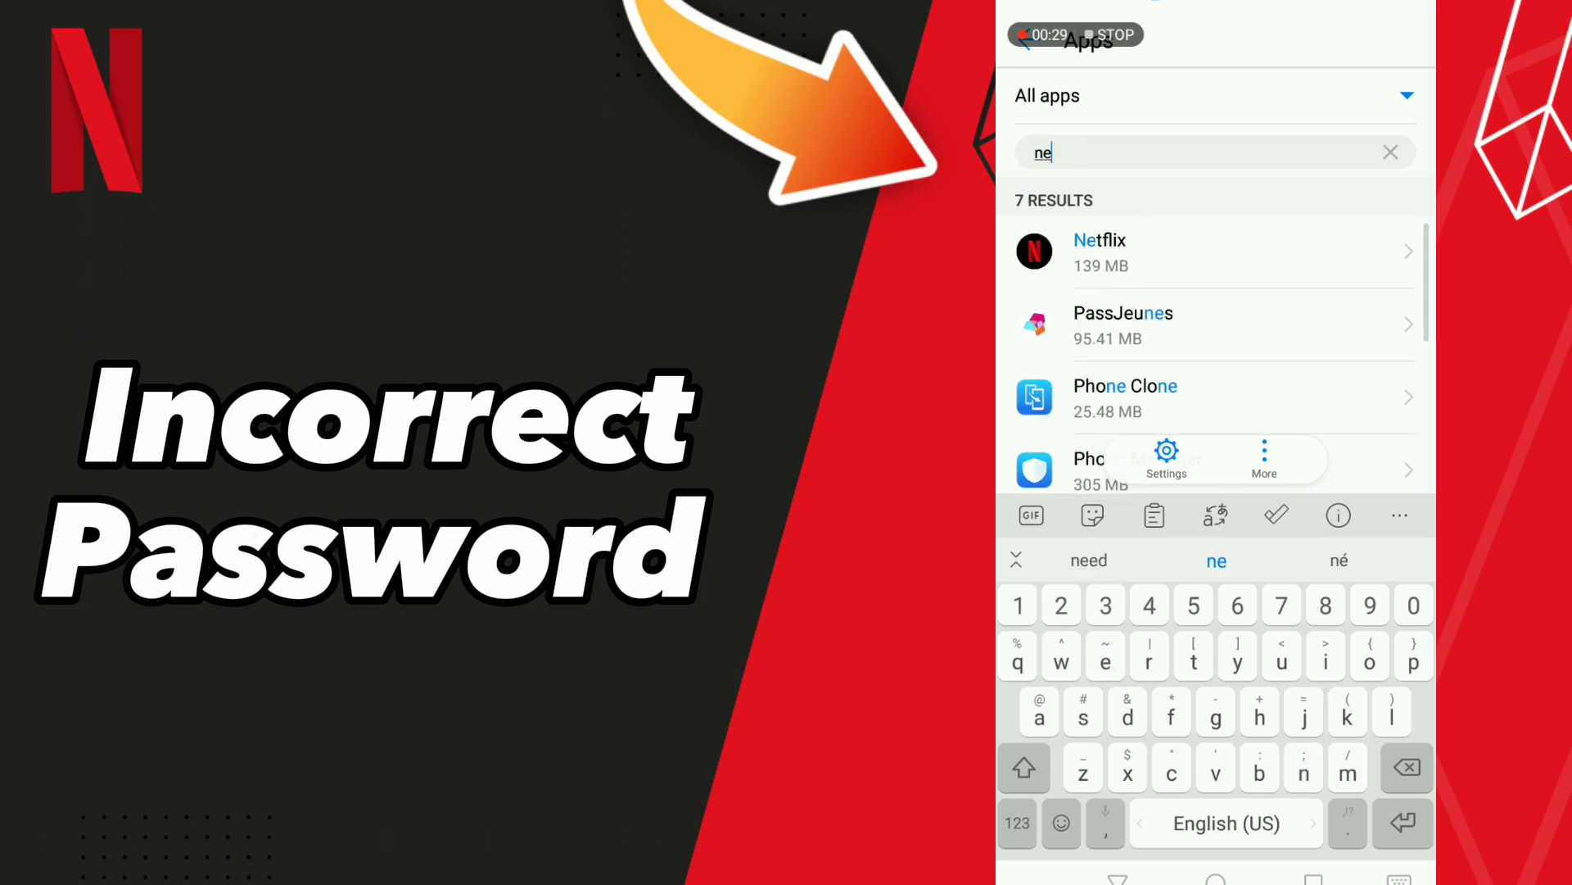
pyautogui.write('t')
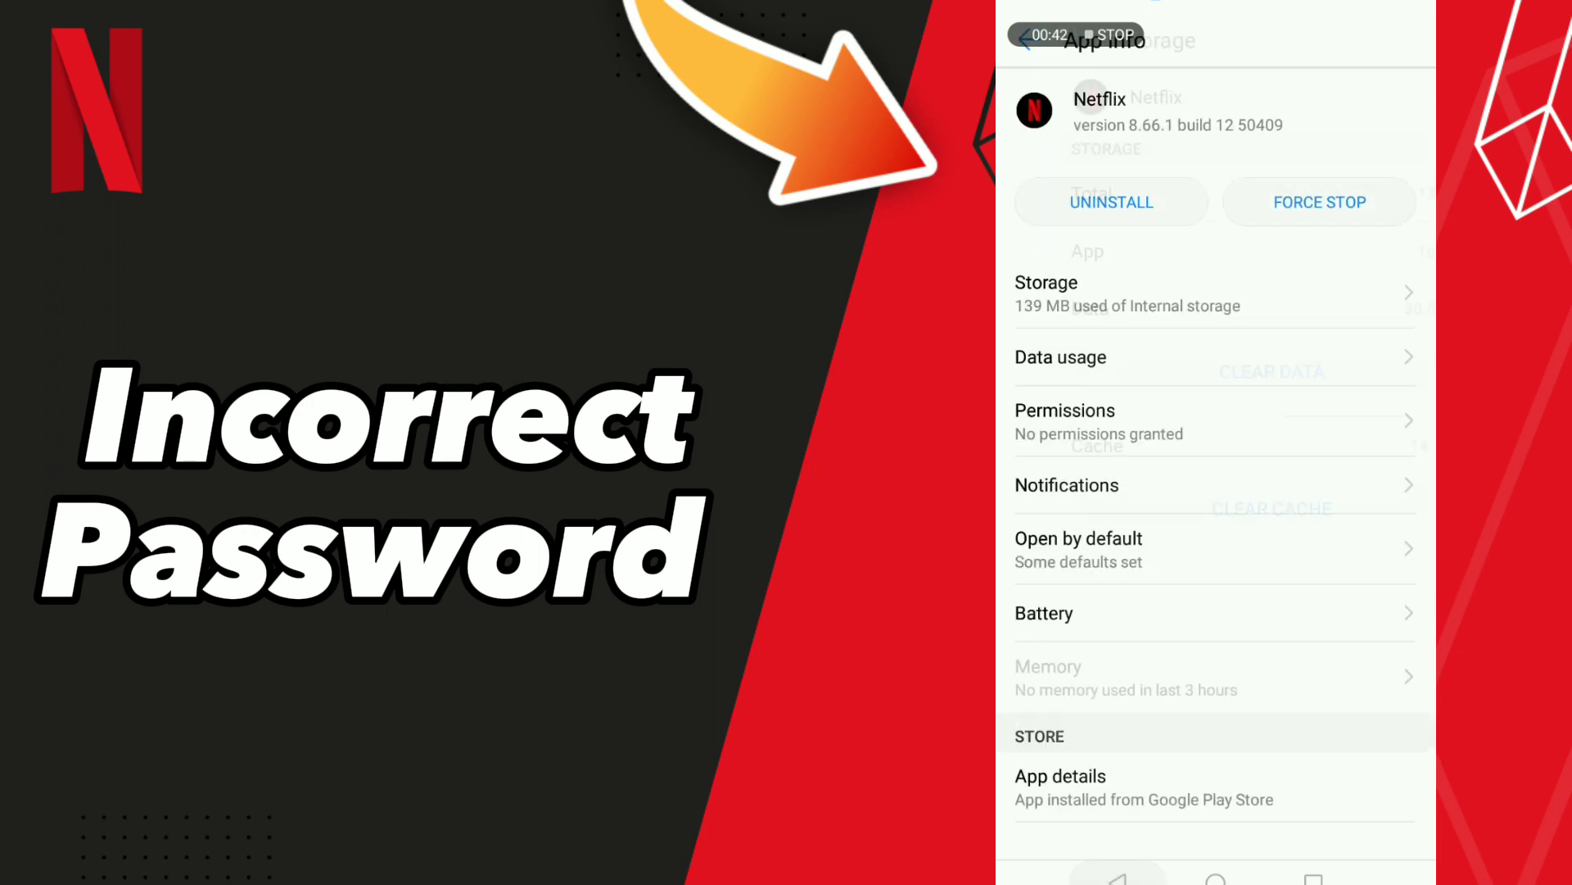
# In Netflix's data usage details, turn Wi-Fi data access off and back on
pyautogui.click(1060, 357)
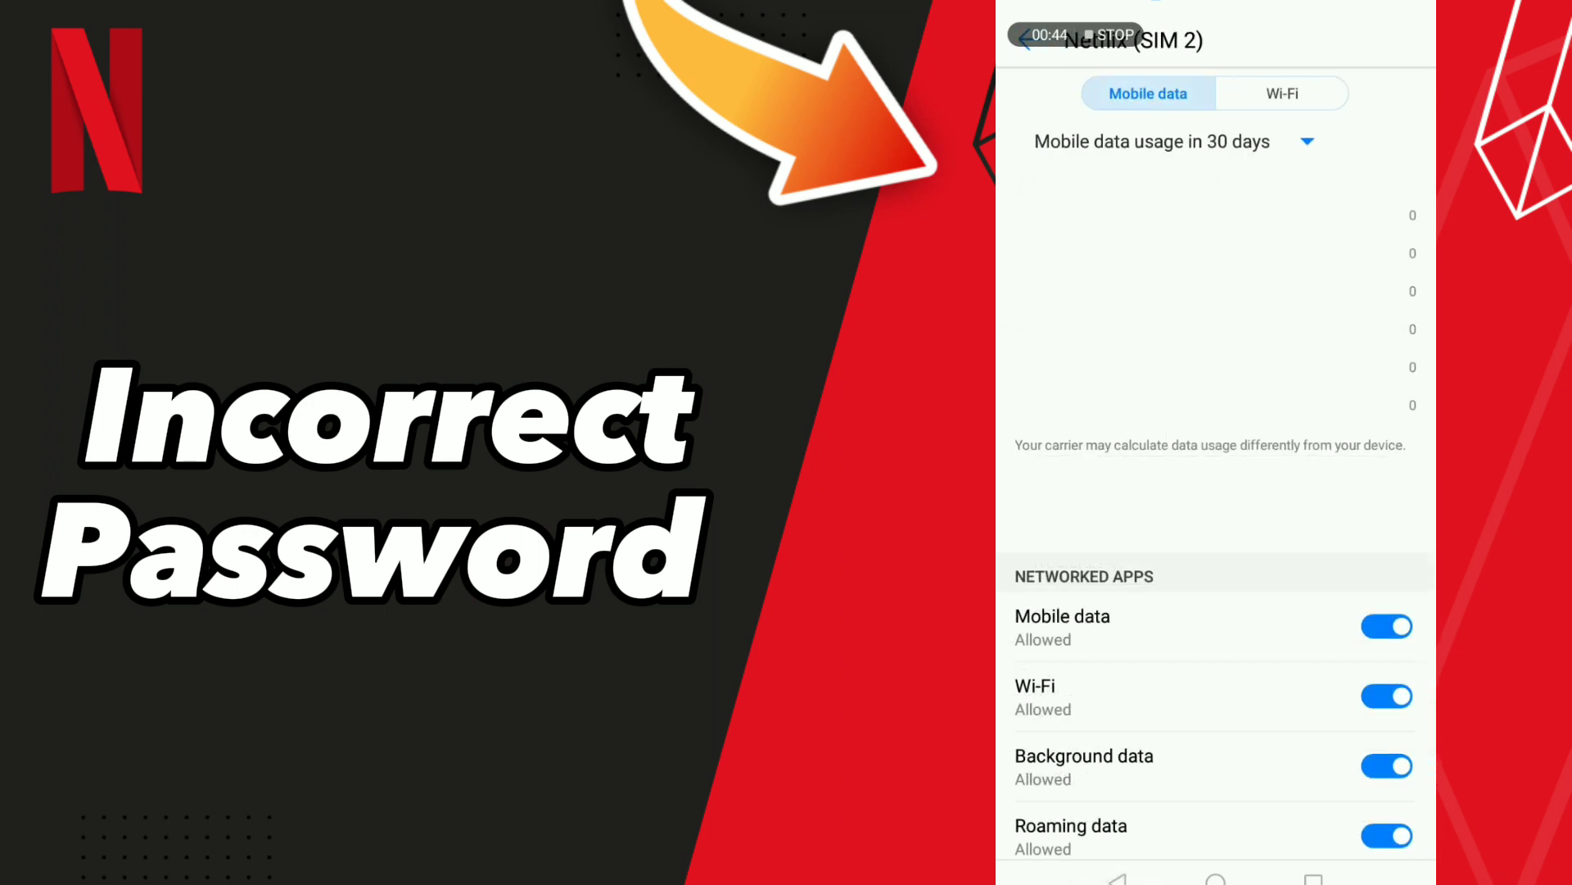
pyautogui.click(1387, 695)
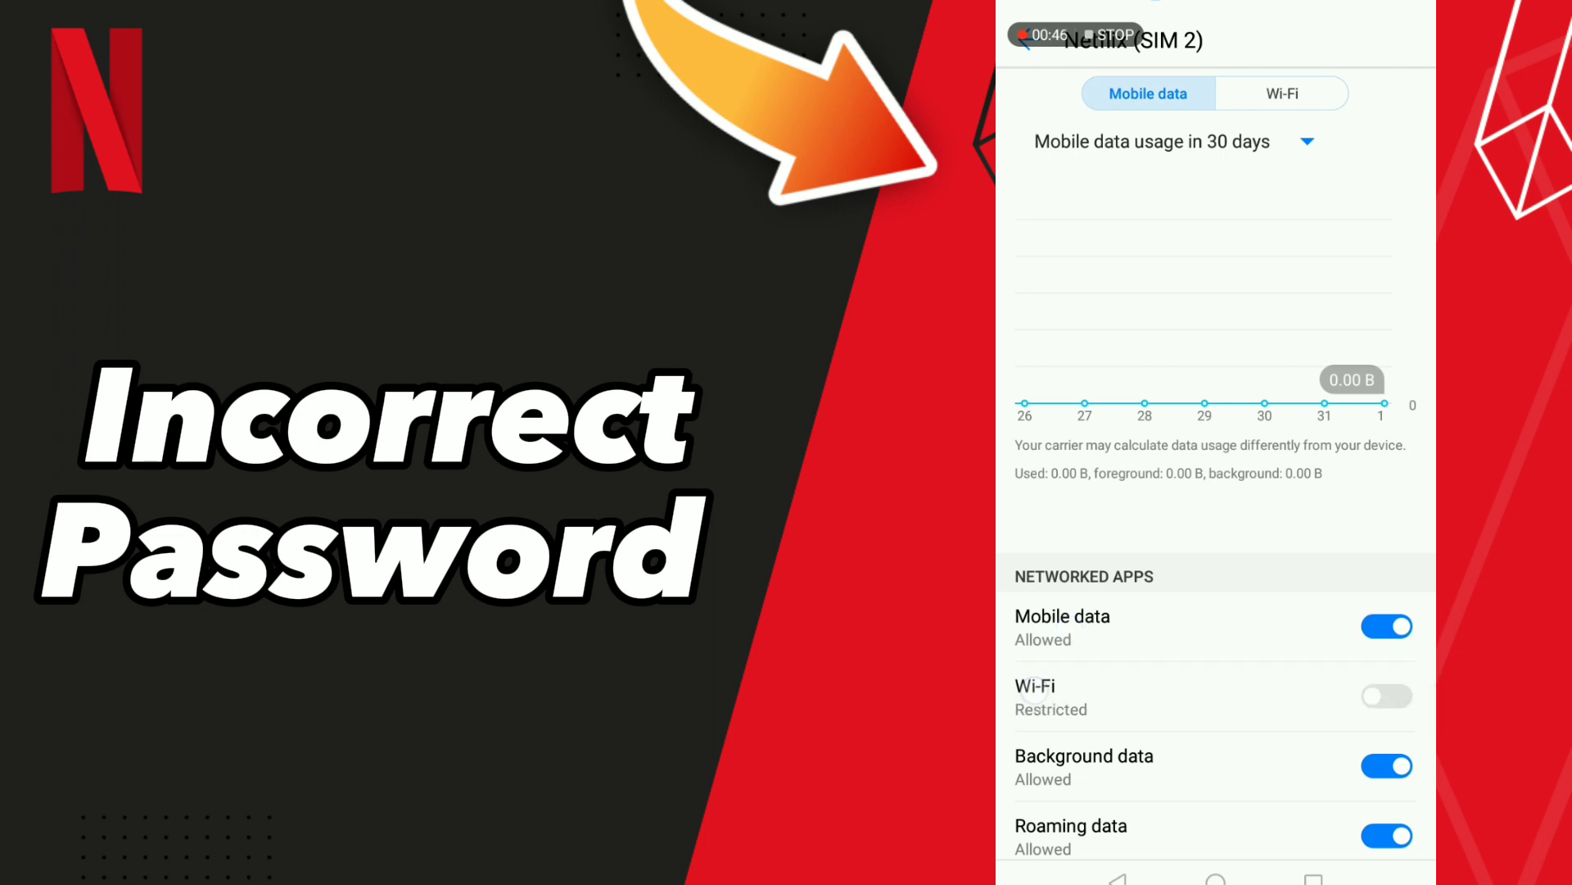
pyautogui.click(1387, 696)
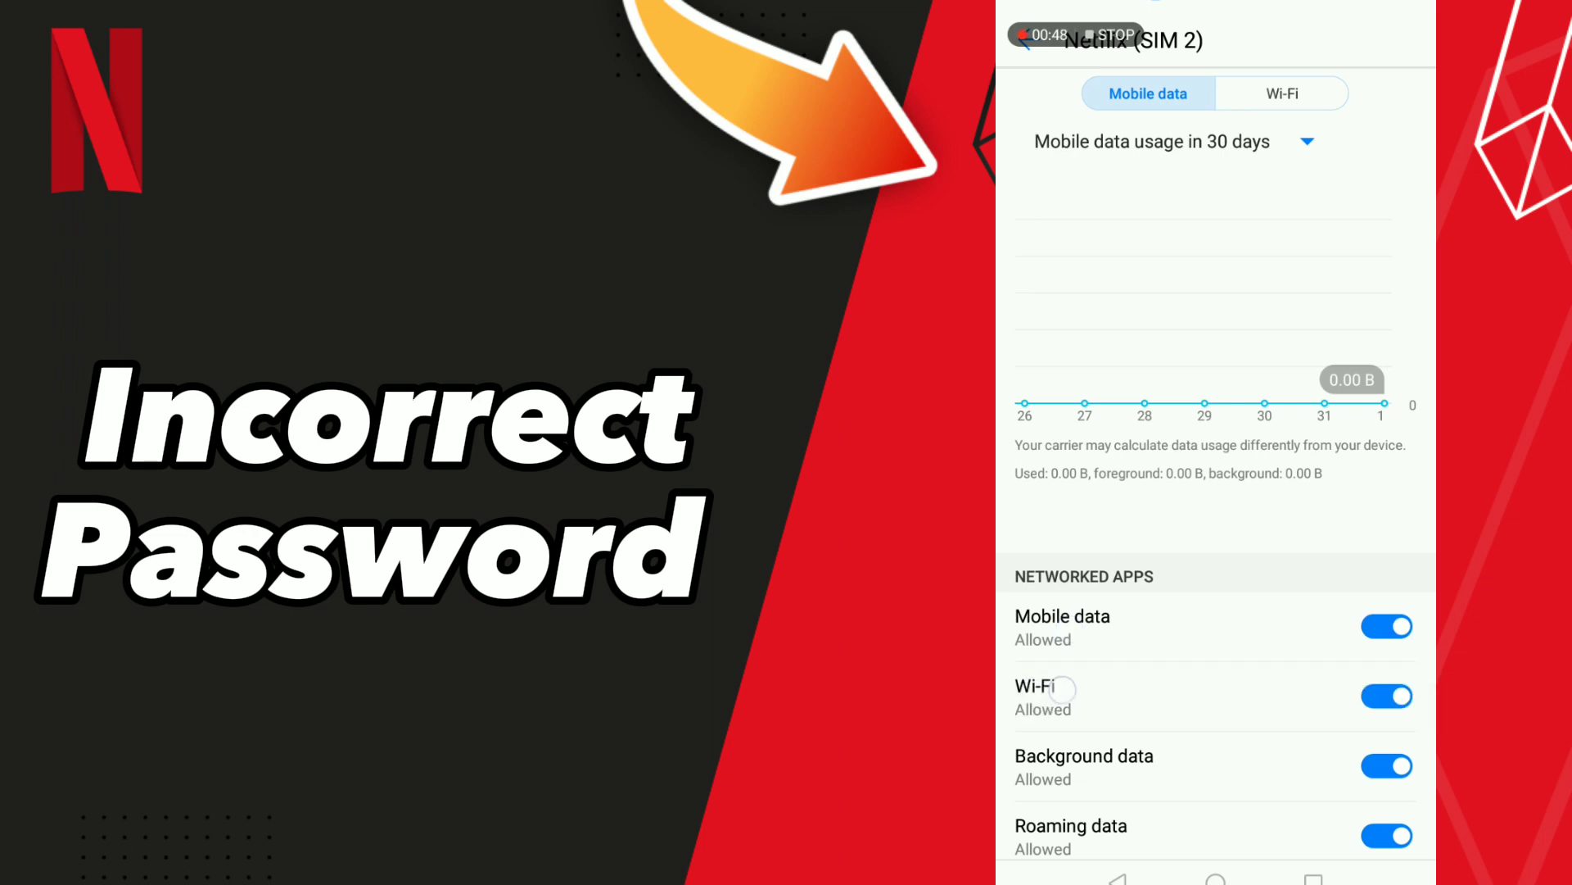